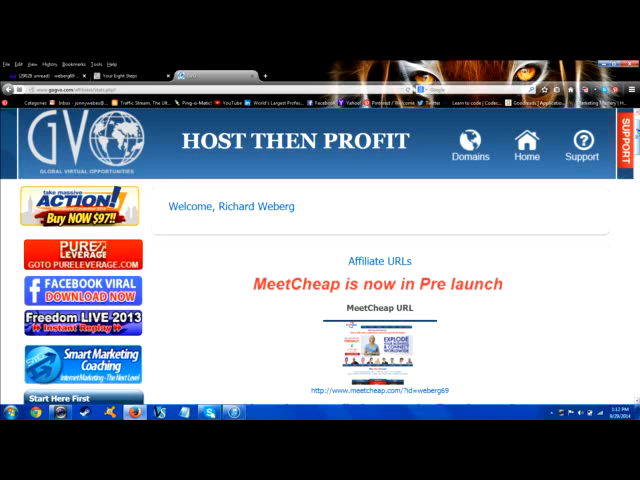
# Scroll down the affiliate page to reach the Auto Responder tool under Business Marketing Tools
pyautogui.scroll(-3)
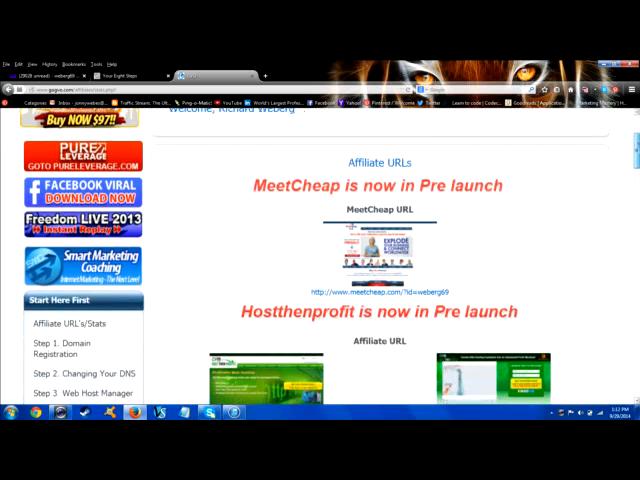
pyautogui.scroll(-3)
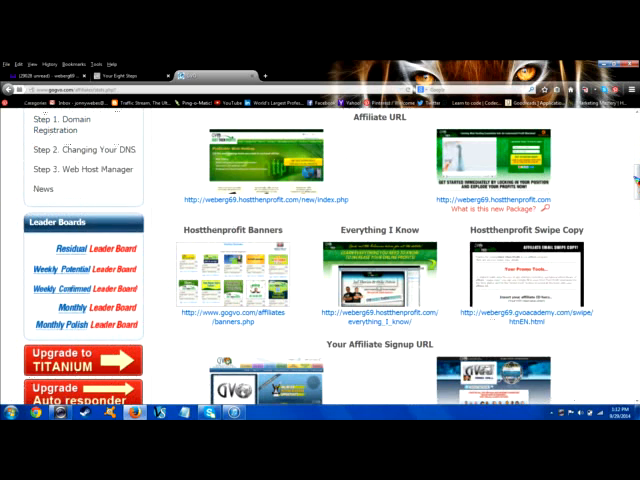
pyautogui.scroll(-3)
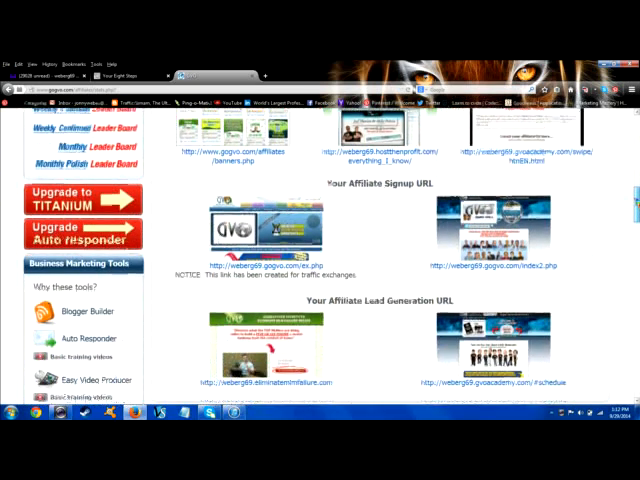
pyautogui.scroll(-3)
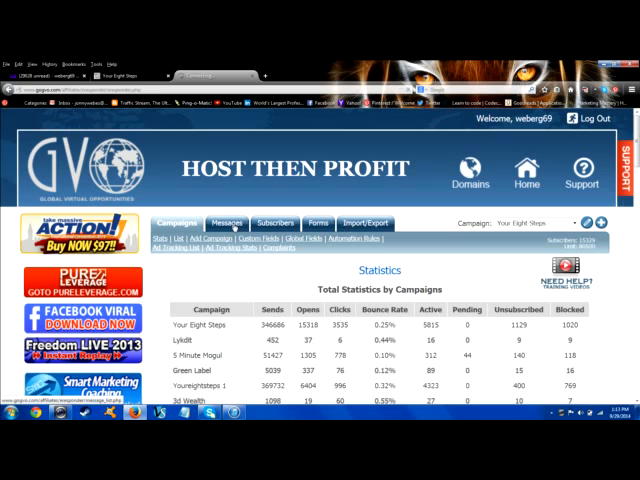
# Open the Messages tab to show the list of follow-up messages
pyautogui.click(229, 222)
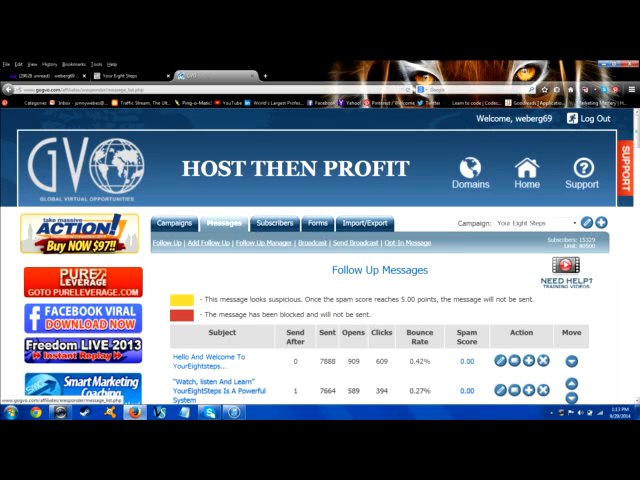
pyautogui.scroll(-3)
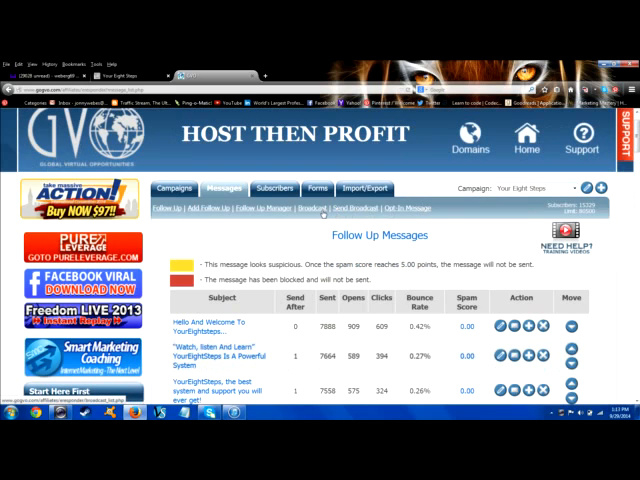
pyautogui.moveTo(320, 215)
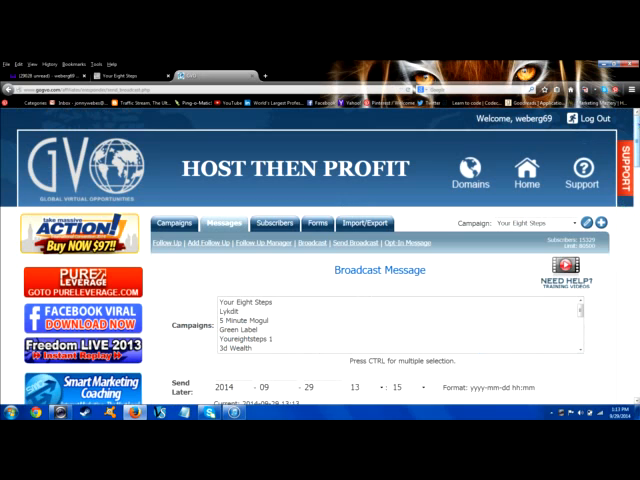
pyautogui.scroll(-3)
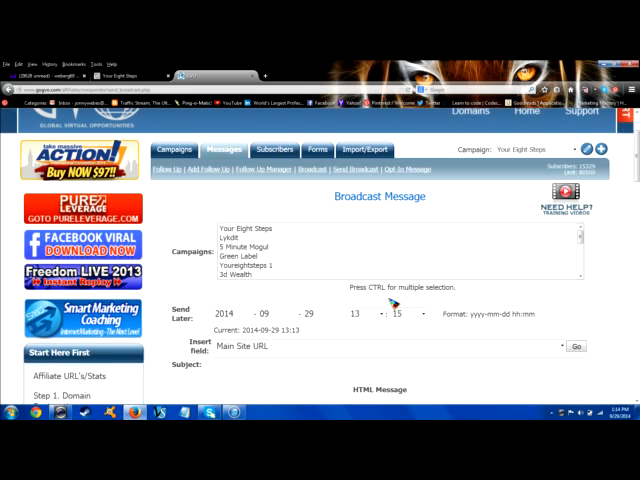
pyautogui.moveTo(394, 306)
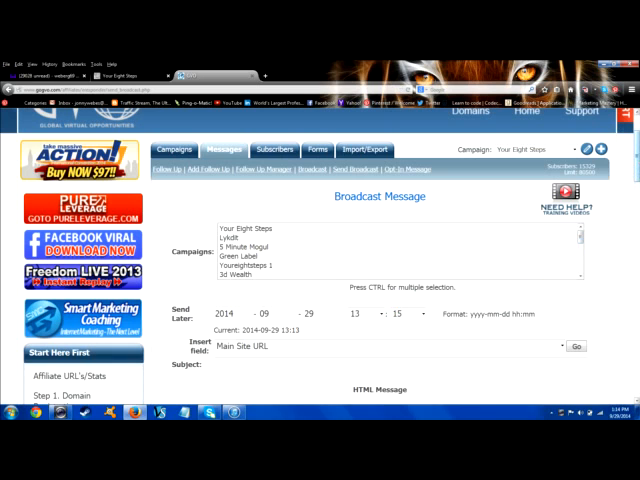
pyautogui.scroll(-3)
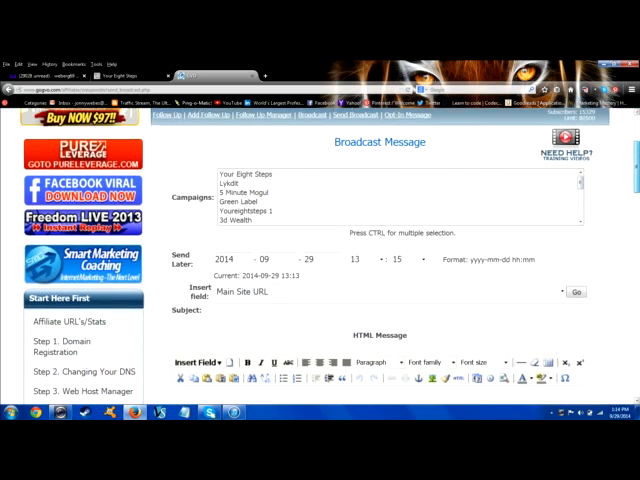
pyautogui.scroll(-3)
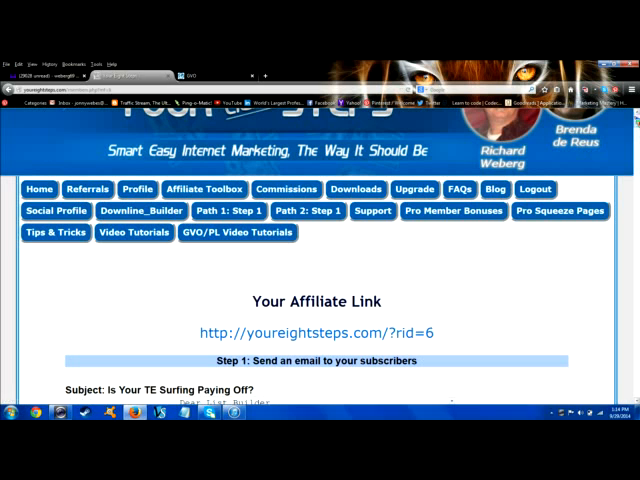
pyautogui.scroll(-3)
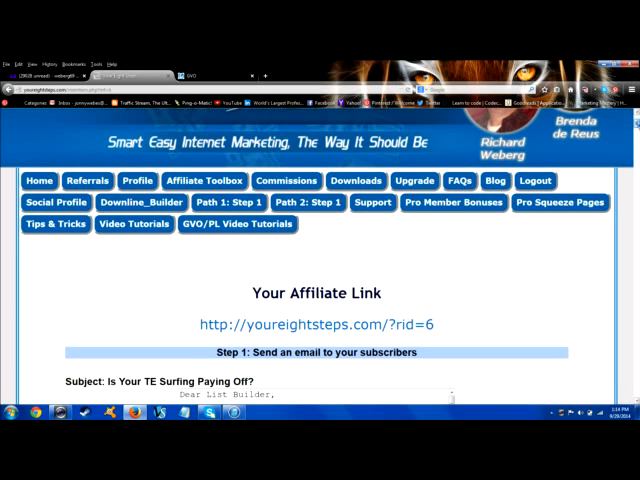
pyautogui.scroll(-3)
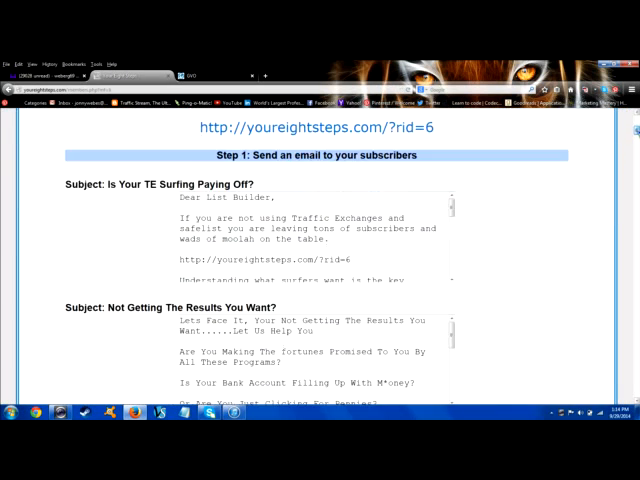
pyautogui.scroll(-3)
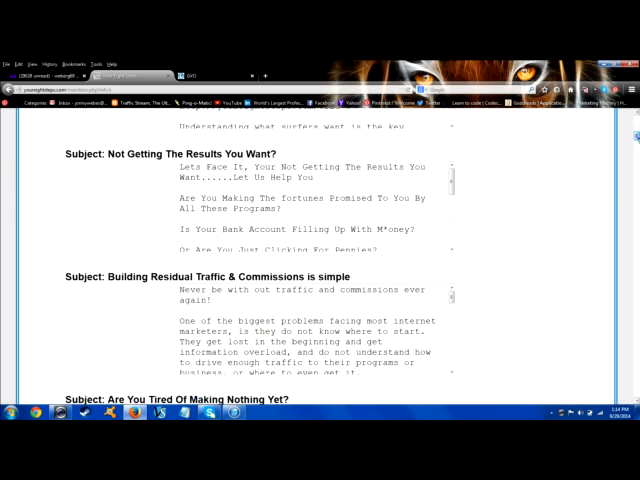
pyautogui.scroll(-3)
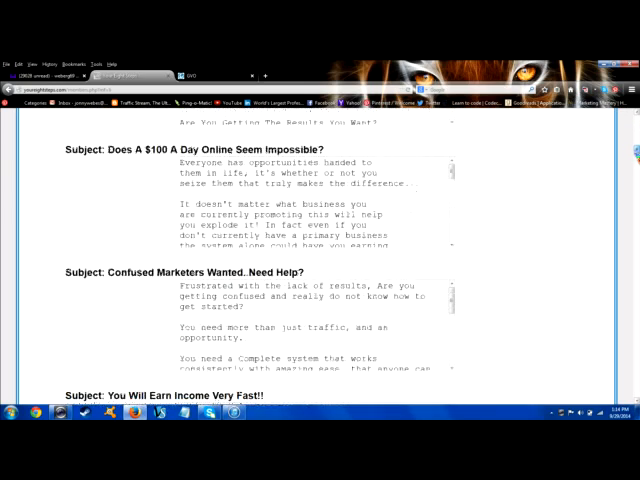
pyautogui.scroll(-3)
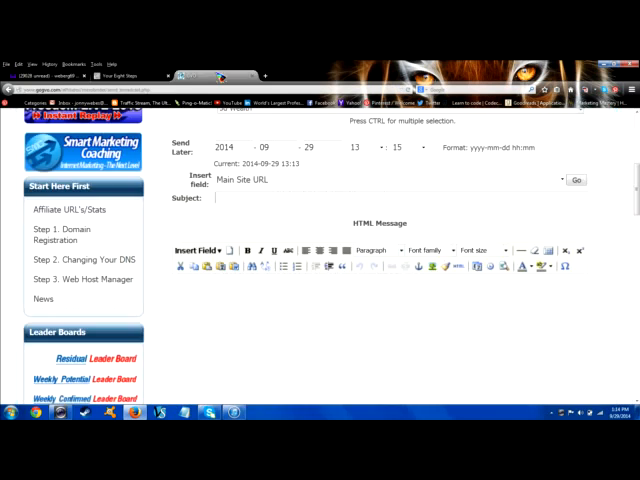
# Paste "Do 3 Things... And Make Money, Every Time!" into the broadcast Subject field
pyautogui.rightClick(230, 207)
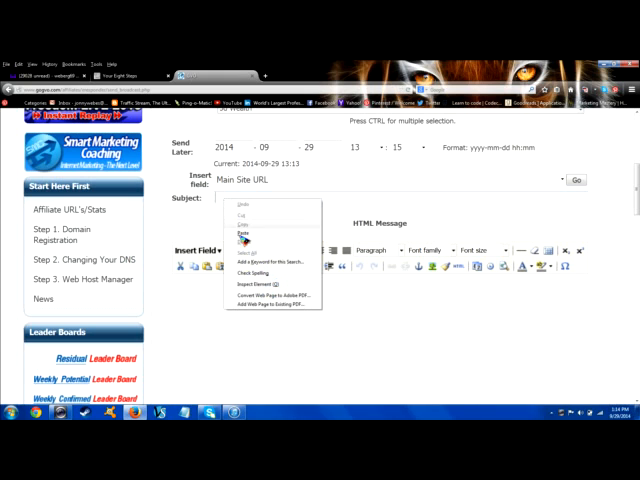
pyautogui.click(245, 241)
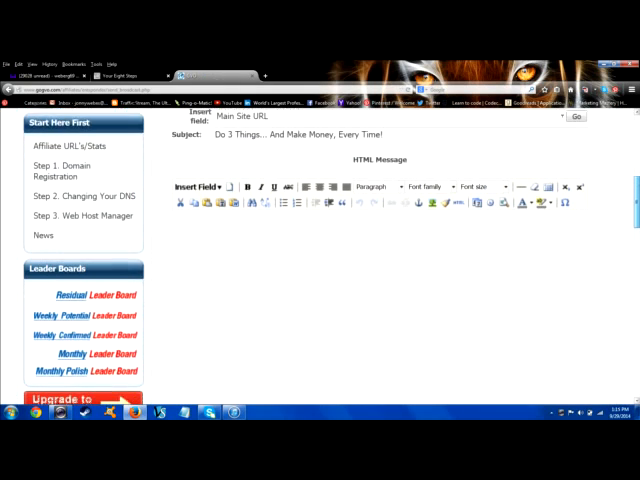
pyautogui.scroll(-3)
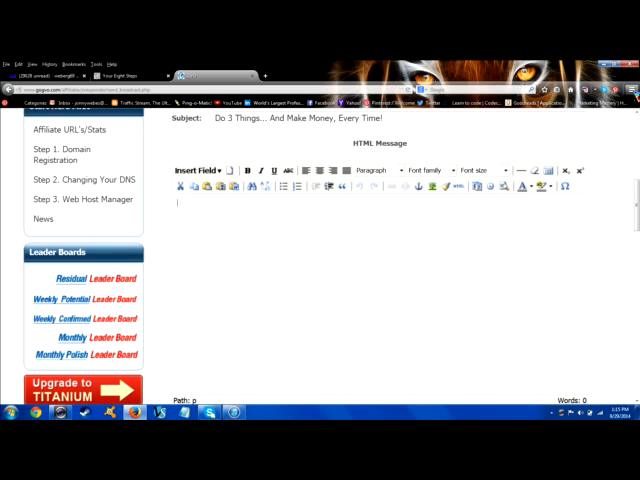
# Paste the email body signed Richard Weberg into the HTML Message editor
pyautogui.write('Yes, you need a system...the proper funnel')
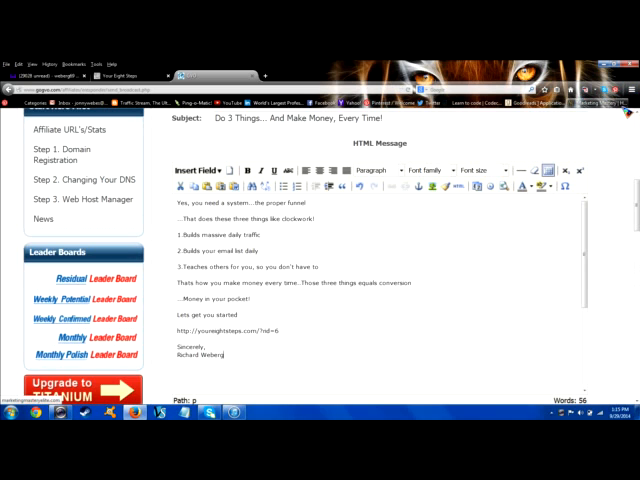
pyautogui.scroll(-3)
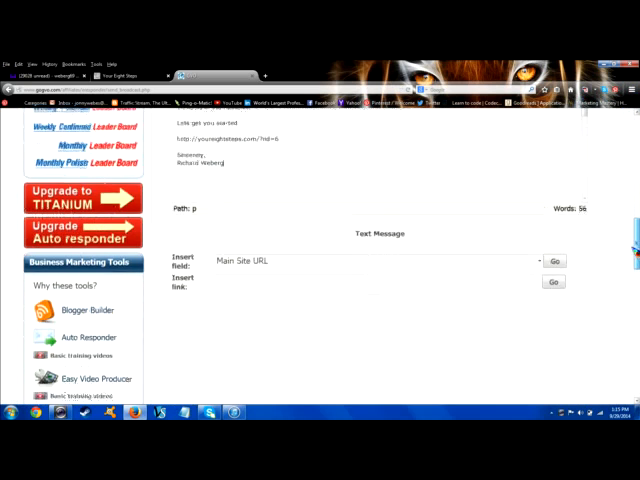
pyautogui.scroll(-3)
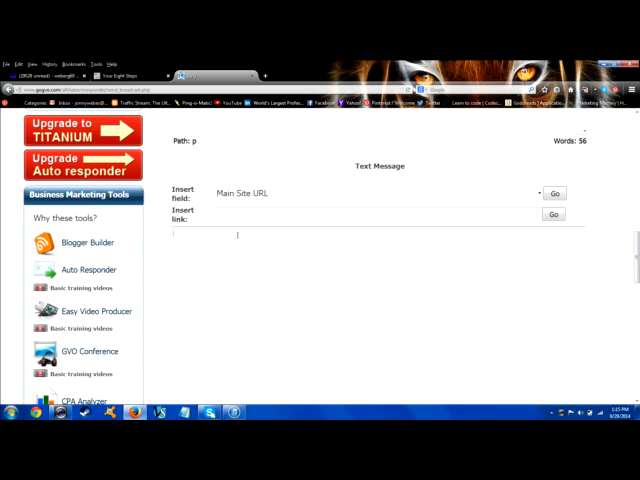
pyautogui.rightClick(235, 237)
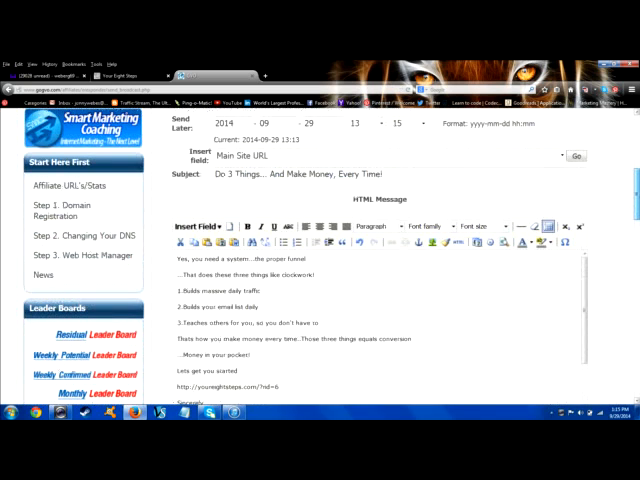
pyautogui.scroll(-3)
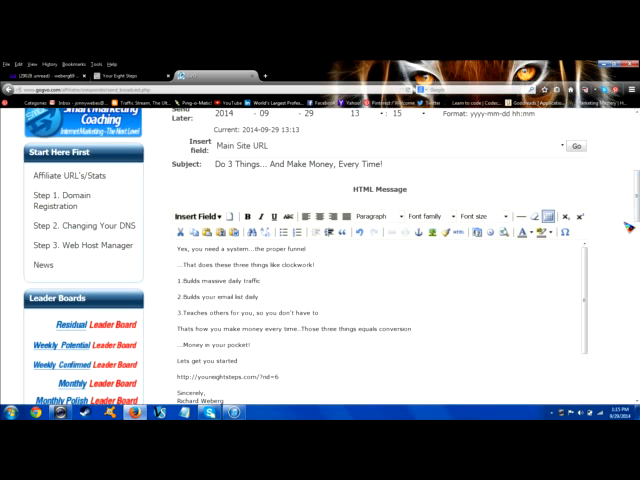
pyautogui.scroll(-3)
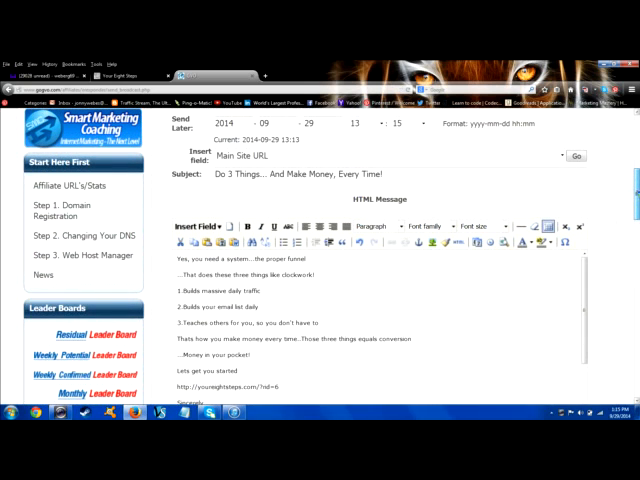
pyautogui.scroll(-3)
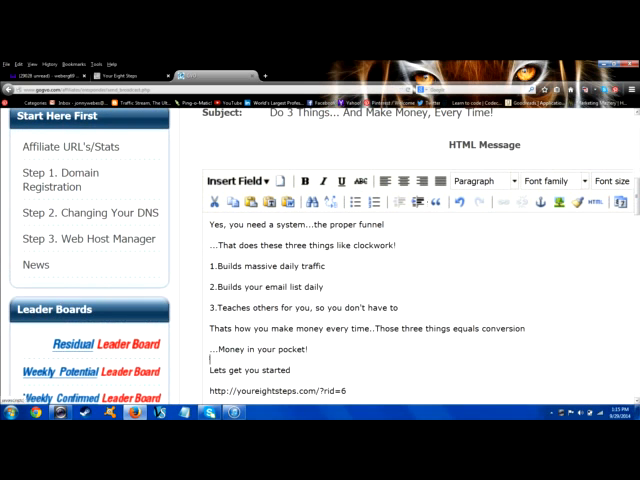
pyautogui.scroll(-3)
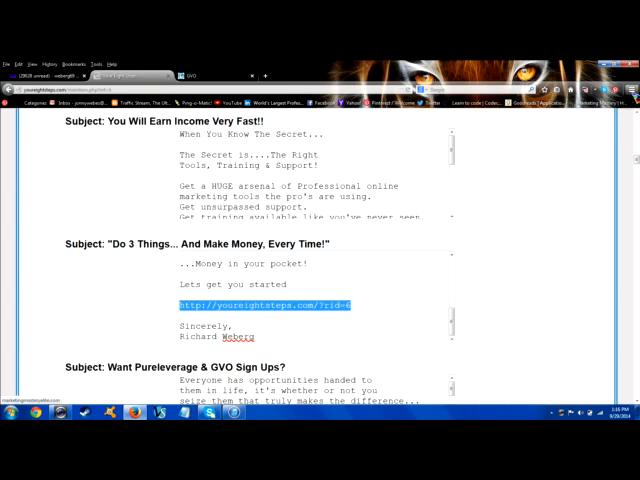
# Switch to the GVO browser tab to return to the Send Broadcast page
pyautogui.click(627, 76)
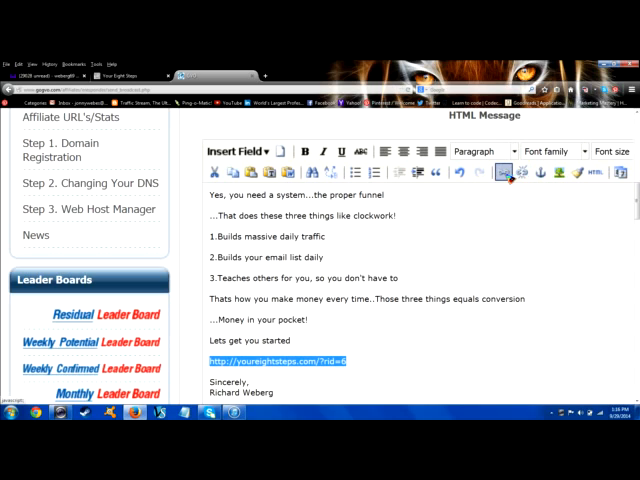
pyautogui.moveTo(511, 177)
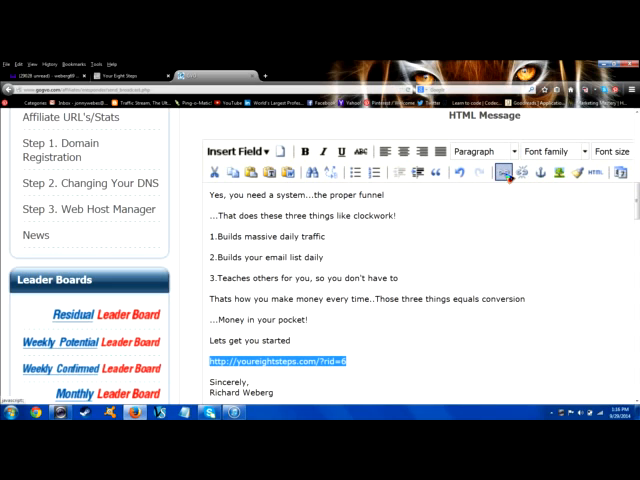
# Link the selected youreightsteps.com URL to itself with rid=6
pyautogui.click(489, 178)
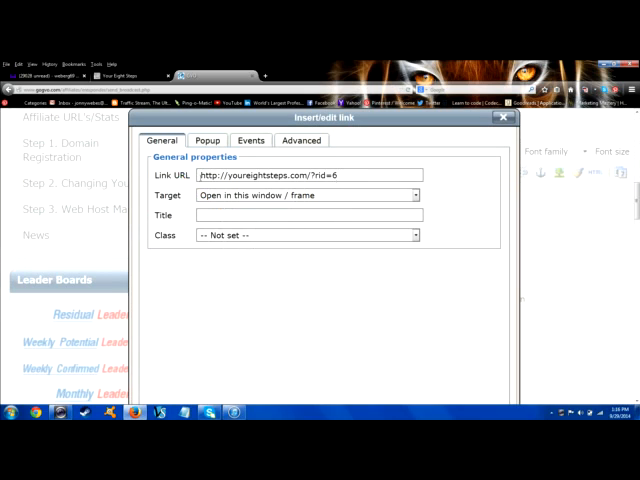
pyautogui.moveTo(390, 278)
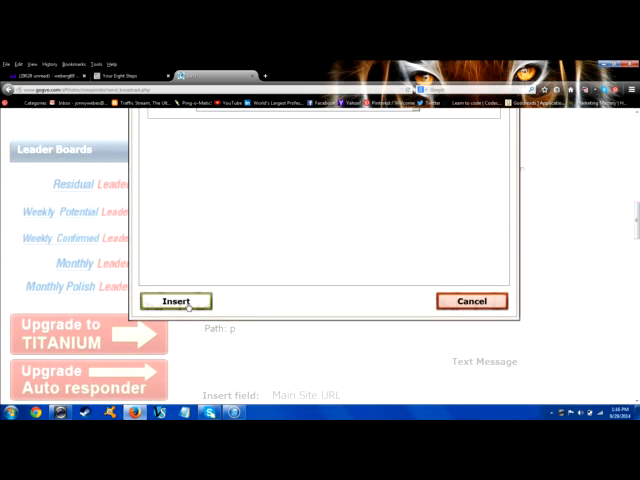
pyautogui.click(176, 301)
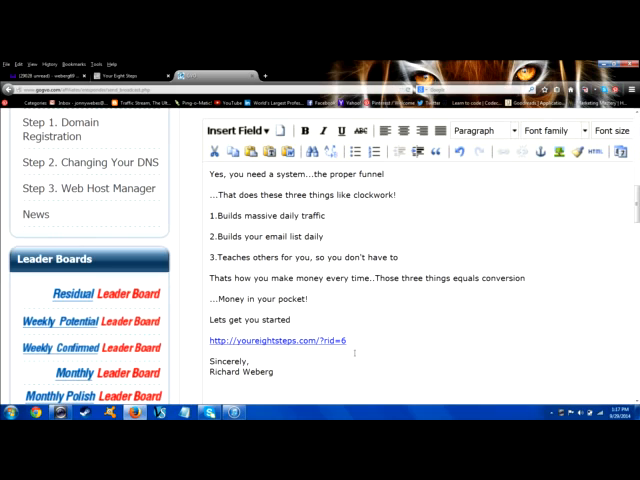
pyautogui.moveTo(569, 181)
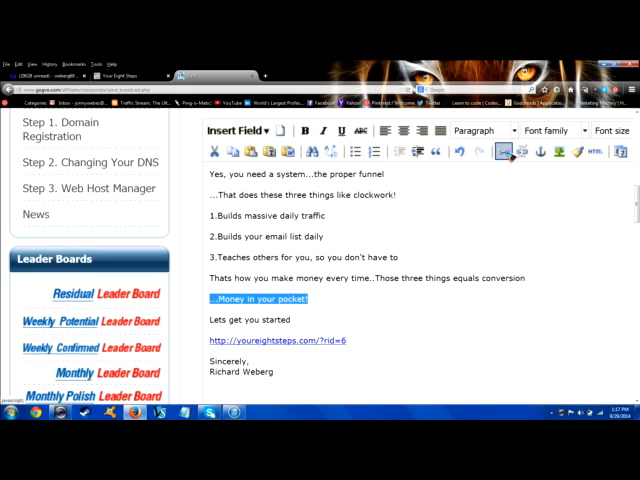
pyautogui.moveTo(505, 150)
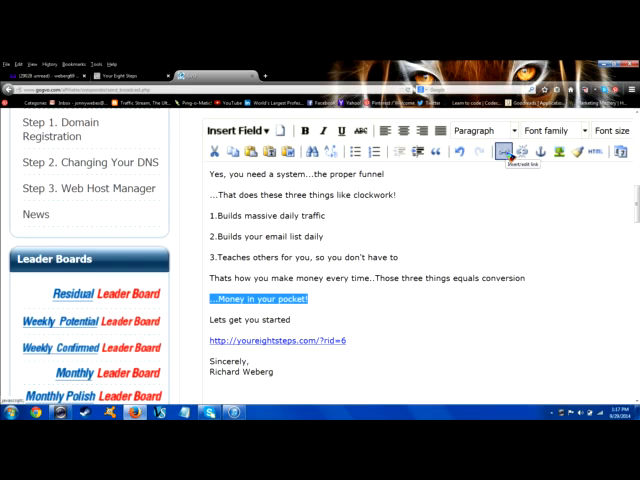
# Open link settings for the selected "...Money in your pocket!" phrase
pyautogui.click(508, 151)
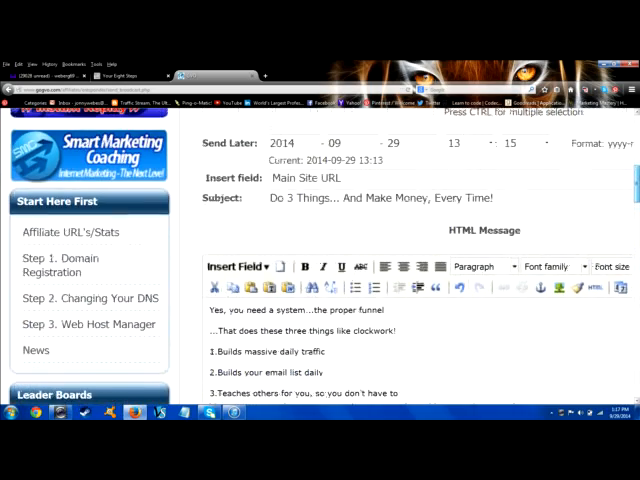
pyautogui.scroll(-3)
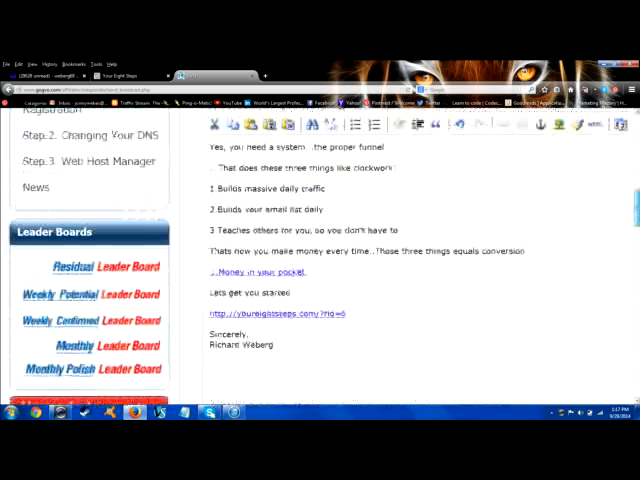
pyautogui.scroll(-3)
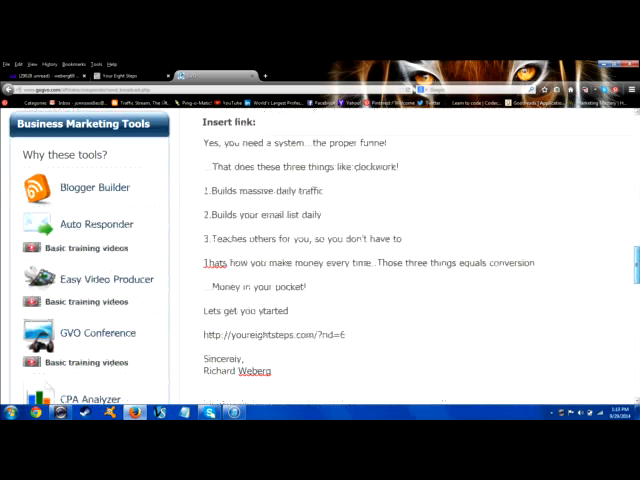
pyautogui.scroll(-3)
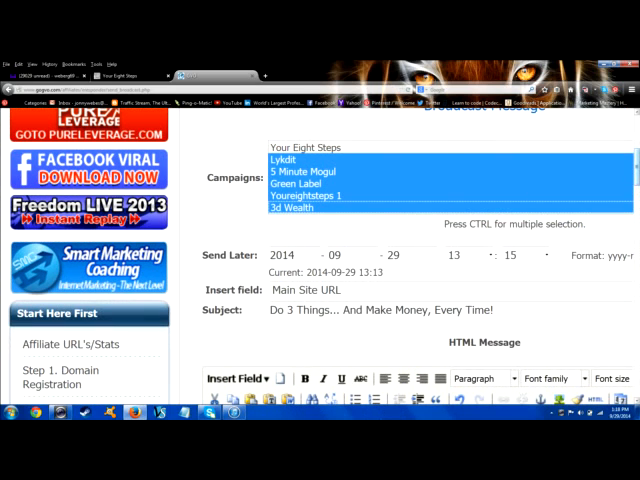
pyautogui.scroll(-3)
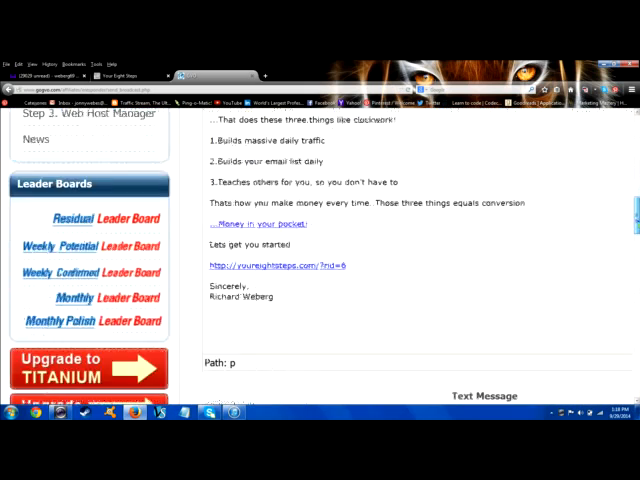
pyautogui.scroll(-3)
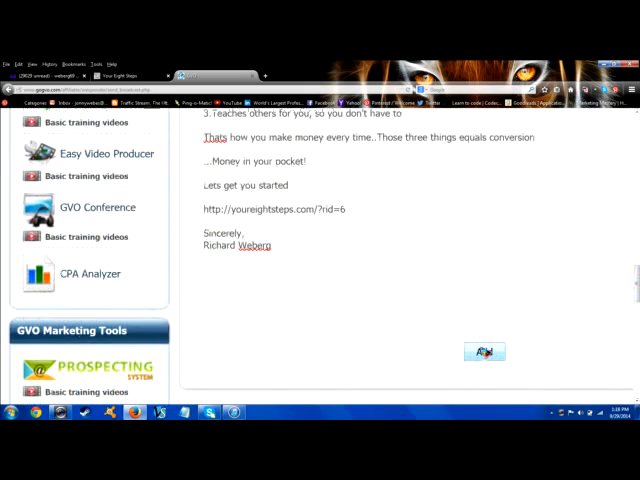
pyautogui.click(483, 351)
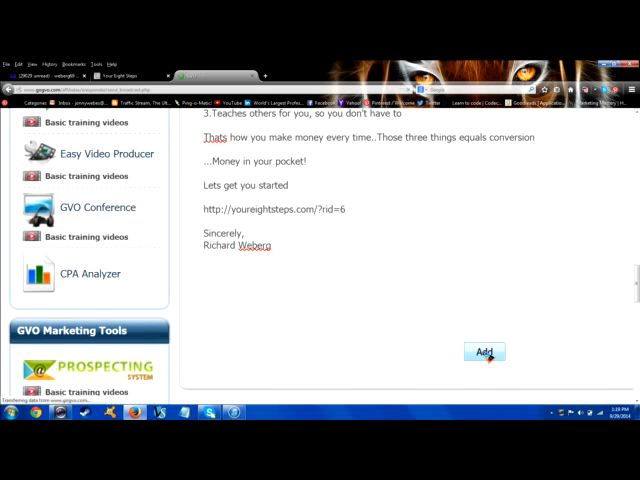
pyautogui.click(483, 351)
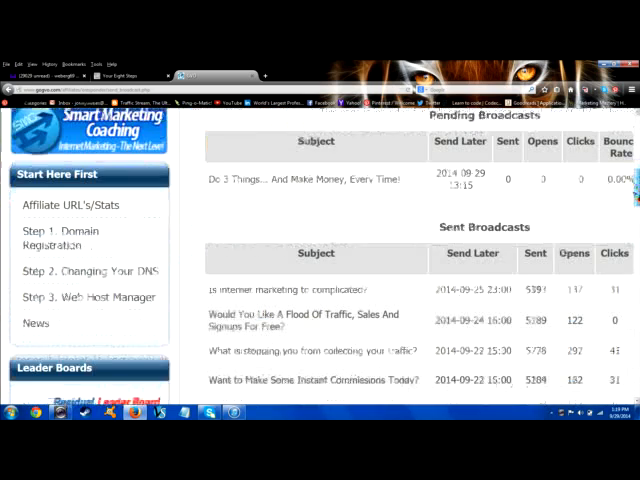
pyautogui.scroll(-3)
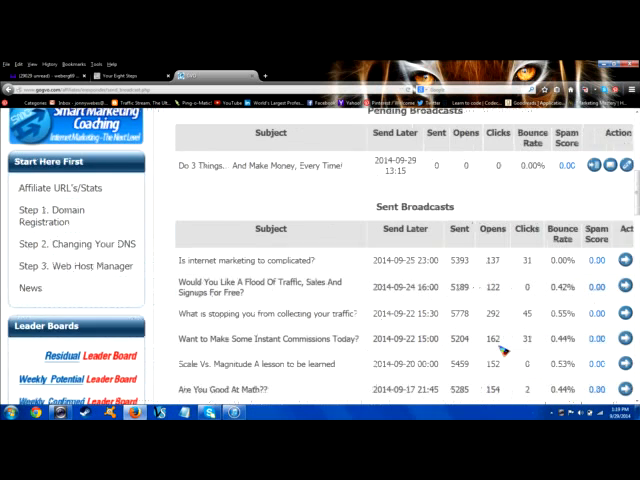
pyautogui.scroll(-3)
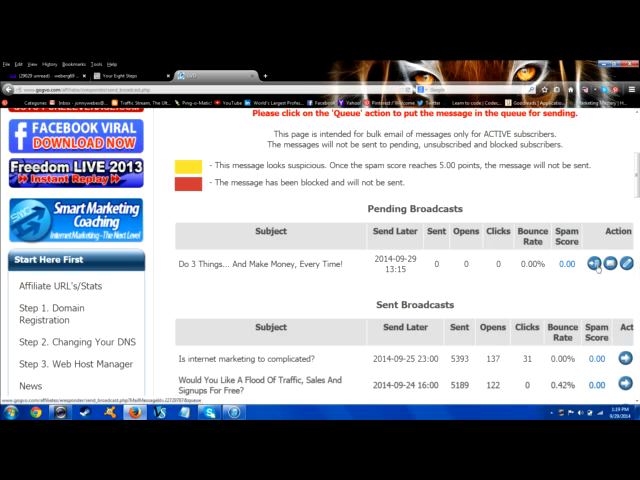
pyautogui.moveTo(593, 265)
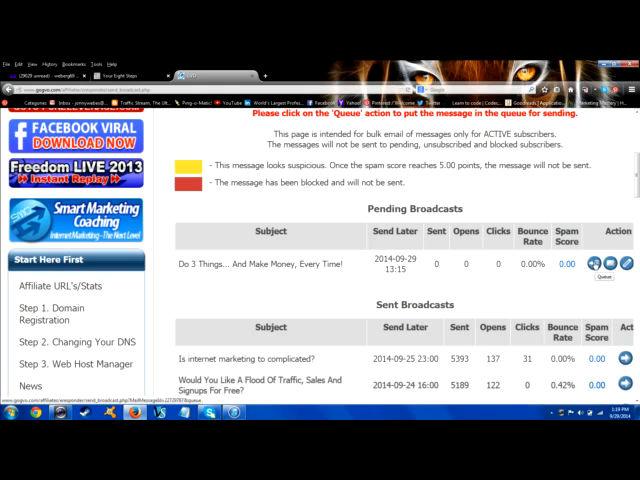
pyautogui.click(621, 266)
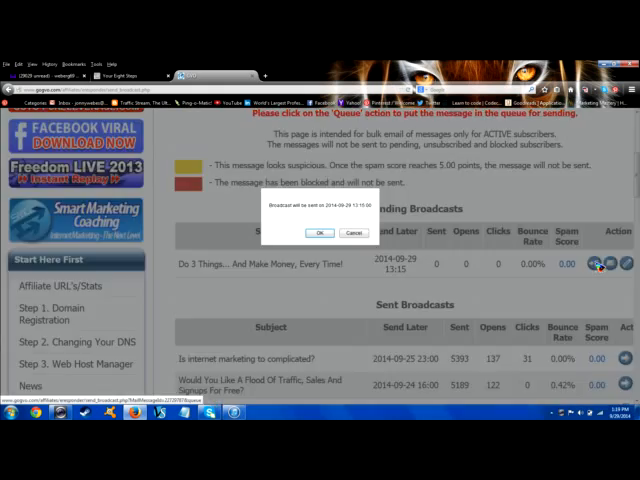
pyautogui.click(319, 233)
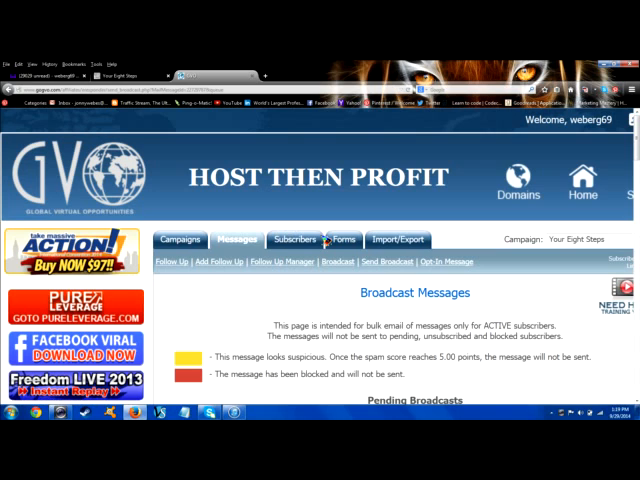
pyautogui.moveTo(413, 128)
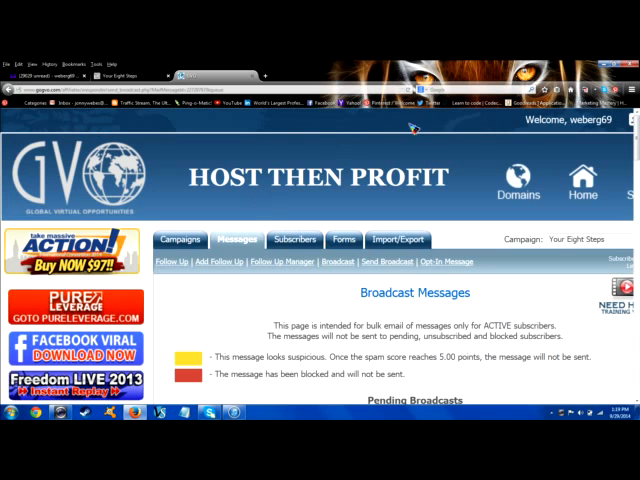
pyautogui.scroll(-3)
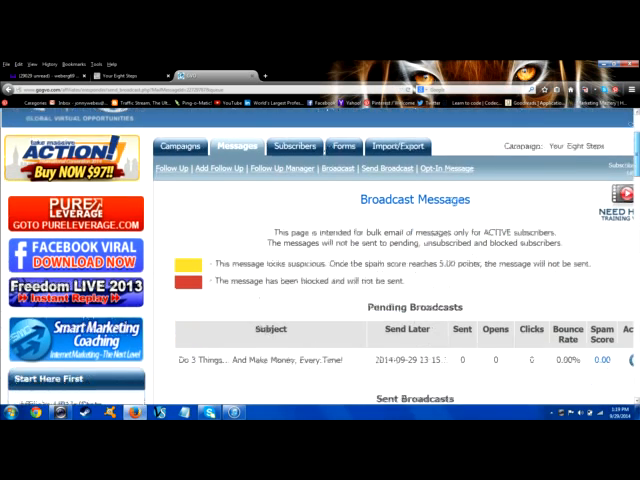
pyautogui.scroll(-3)
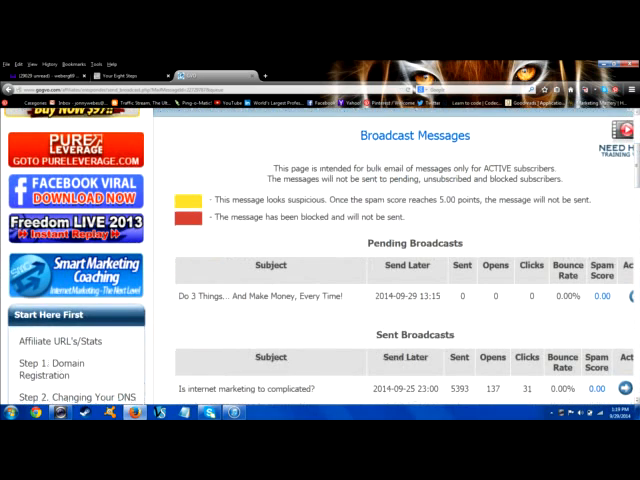